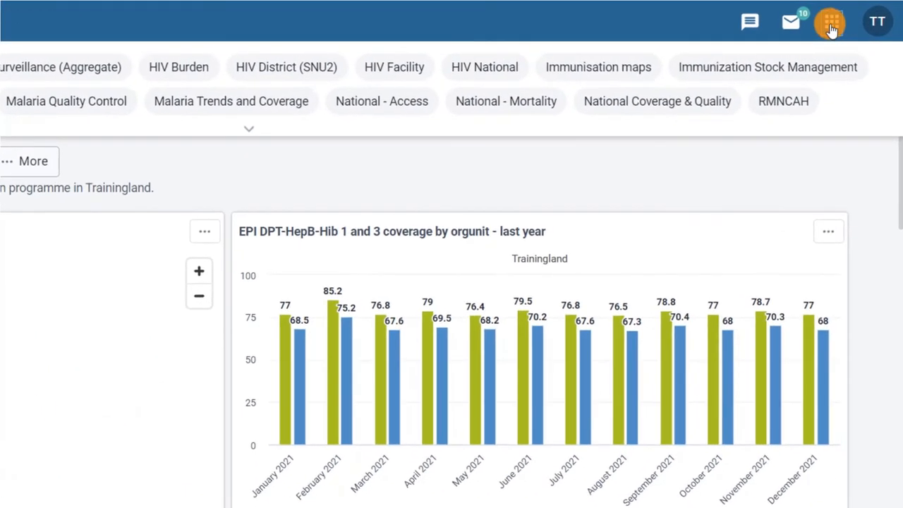
# Step: Open 'EPI - DPT 1-3 dropout rate by district' from the Immunisation maps dashboard in Maps
pyautogui.click(831, 21)
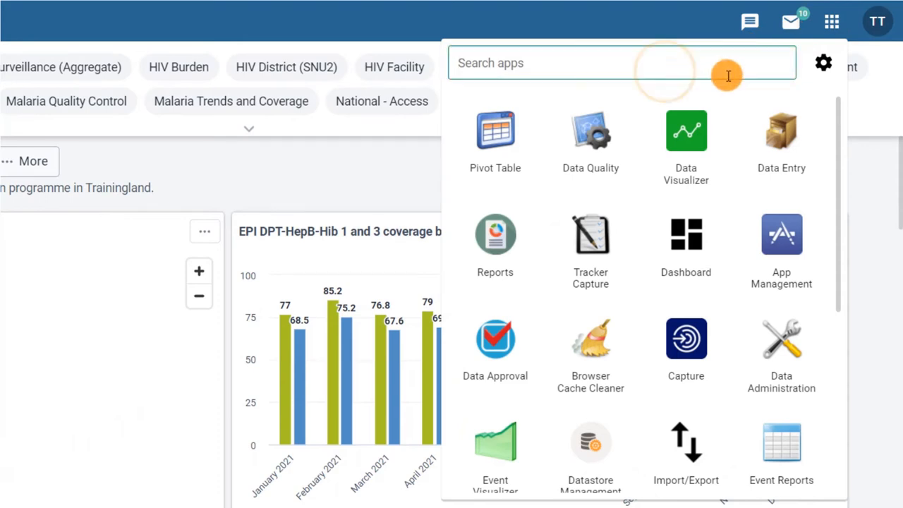
pyautogui.write('Maps')
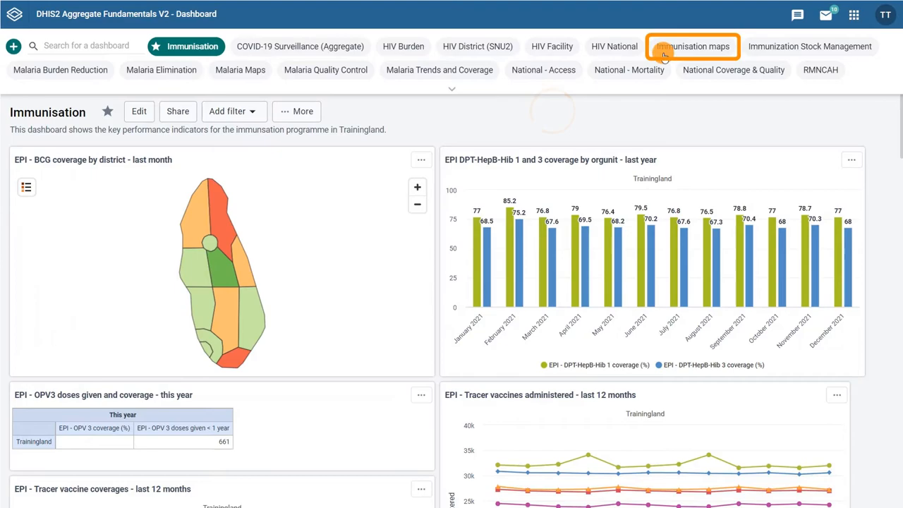
pyautogui.click(692, 46)
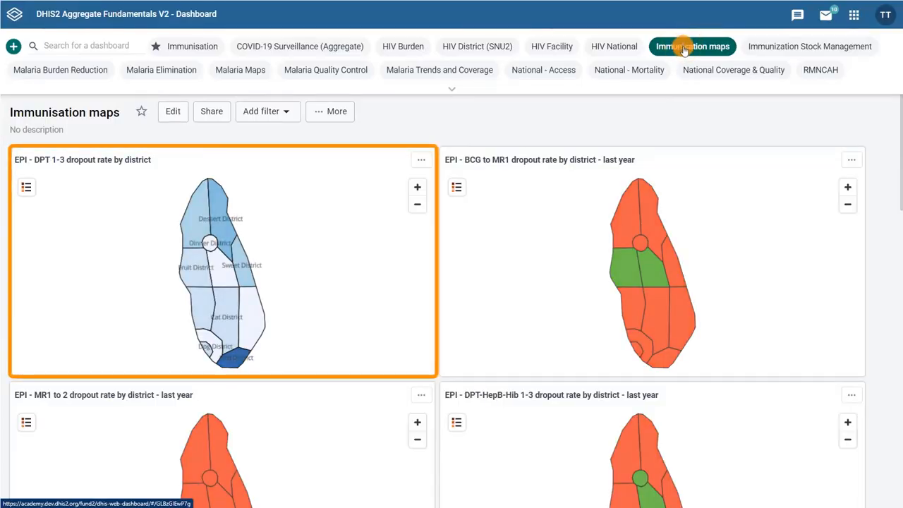
pyautogui.moveTo(693, 51)
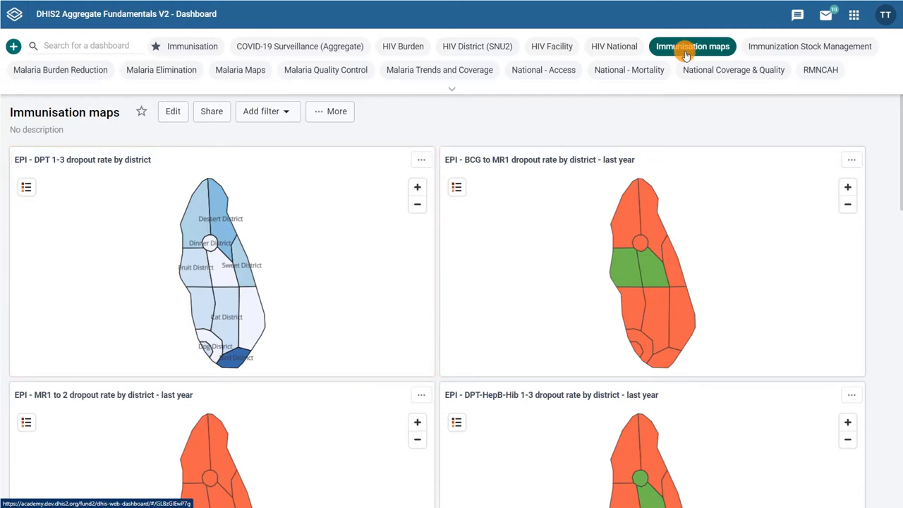
pyautogui.moveTo(422, 157)
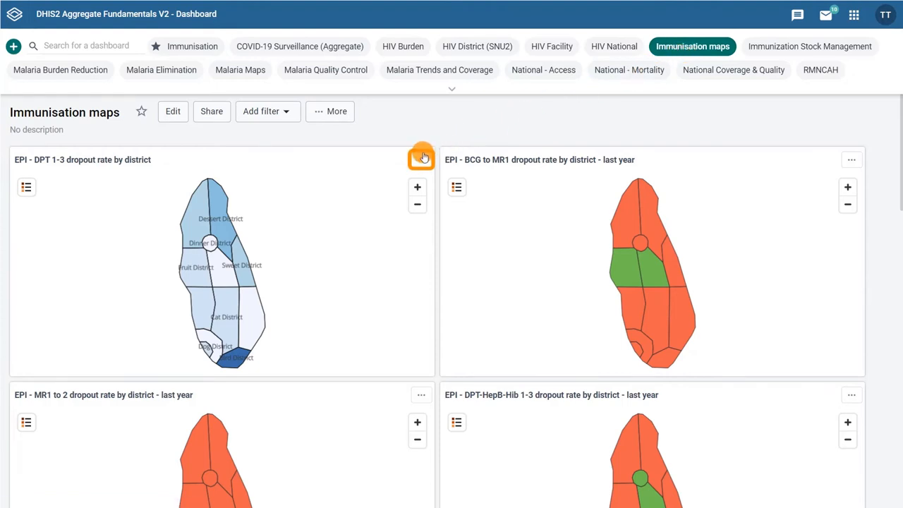
pyautogui.click(422, 156)
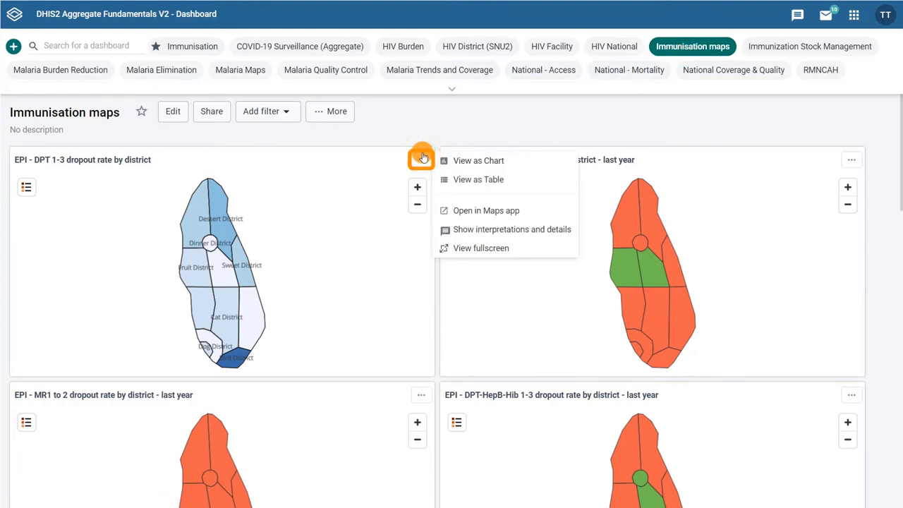
pyautogui.moveTo(485, 211)
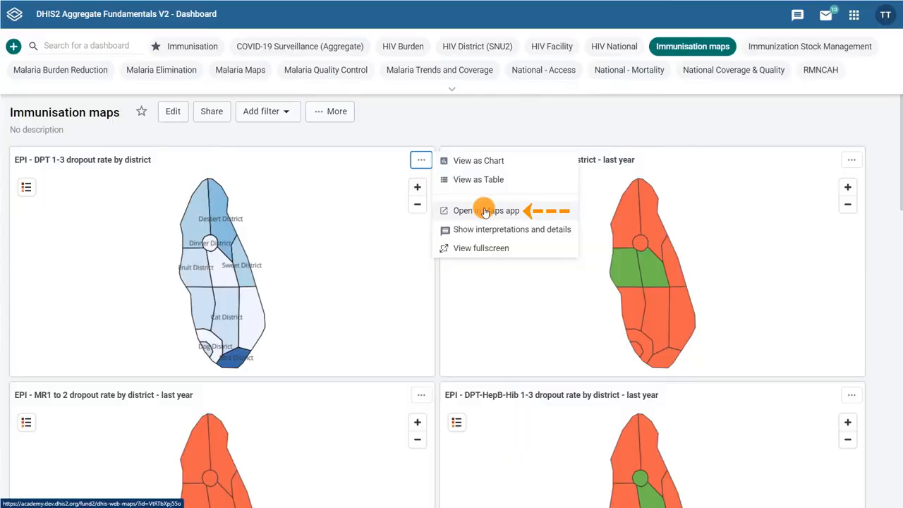
pyautogui.click(486, 210)
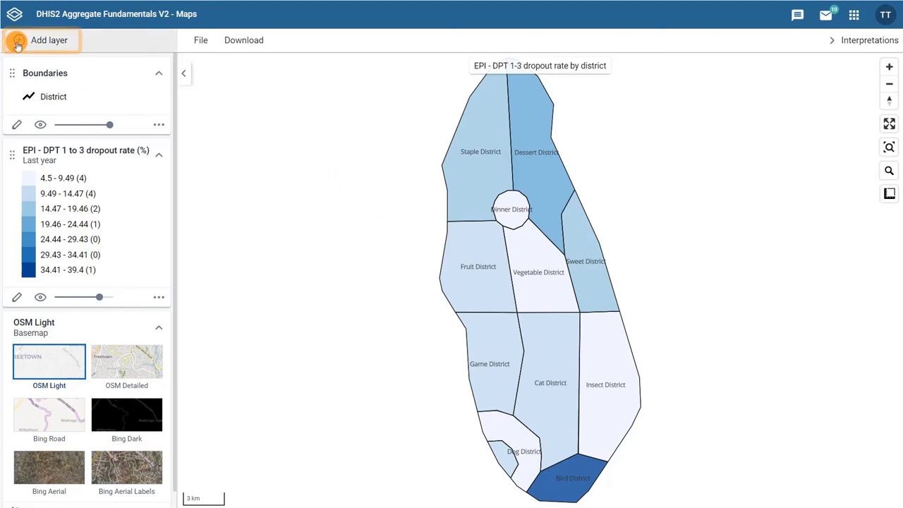
pyautogui.click(50, 40)
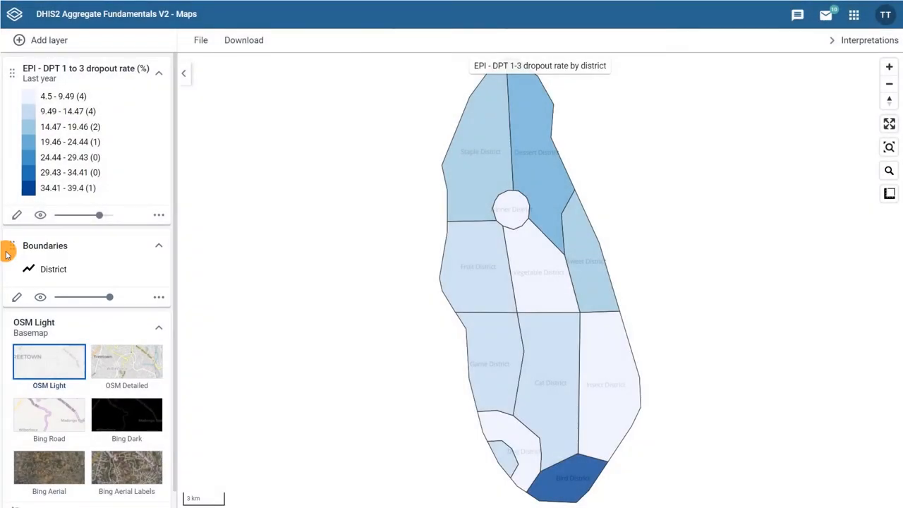
pyautogui.moveTo(11, 245); pyautogui.dragTo(12, 78)
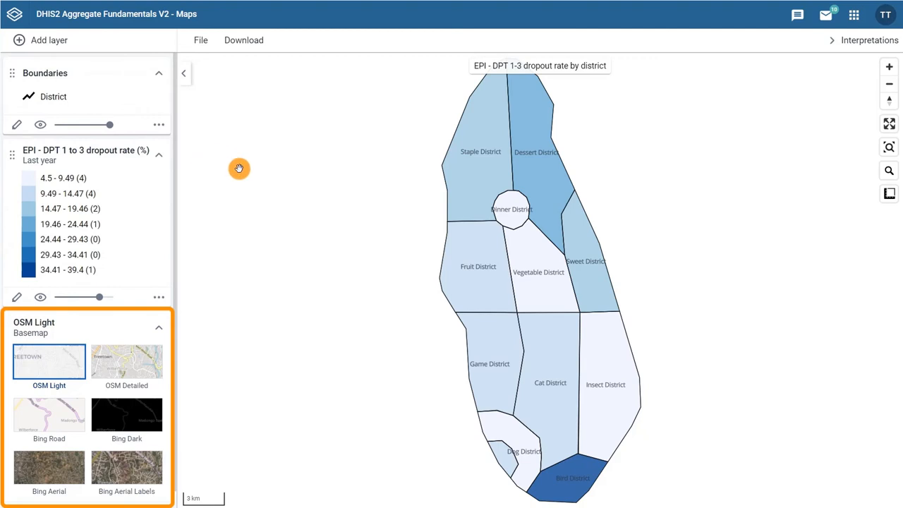
pyautogui.moveTo(162, 157)
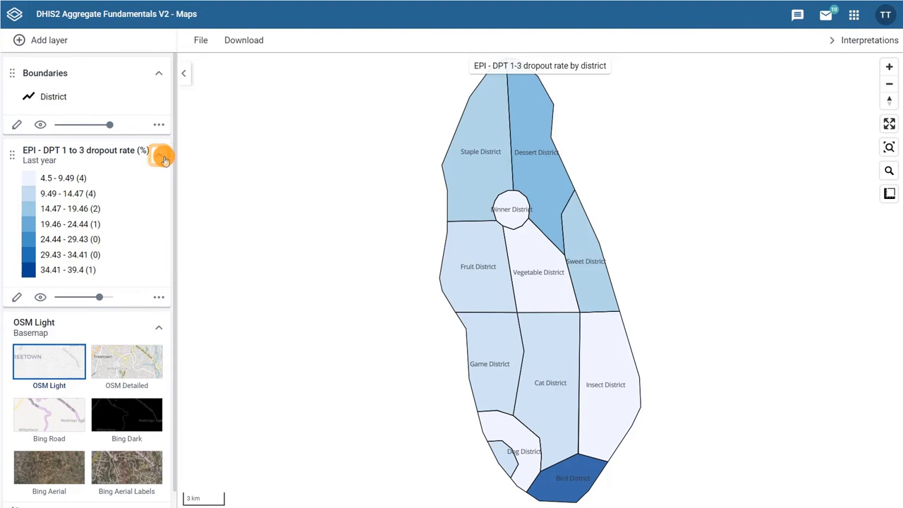
pyautogui.moveTo(160, 155)
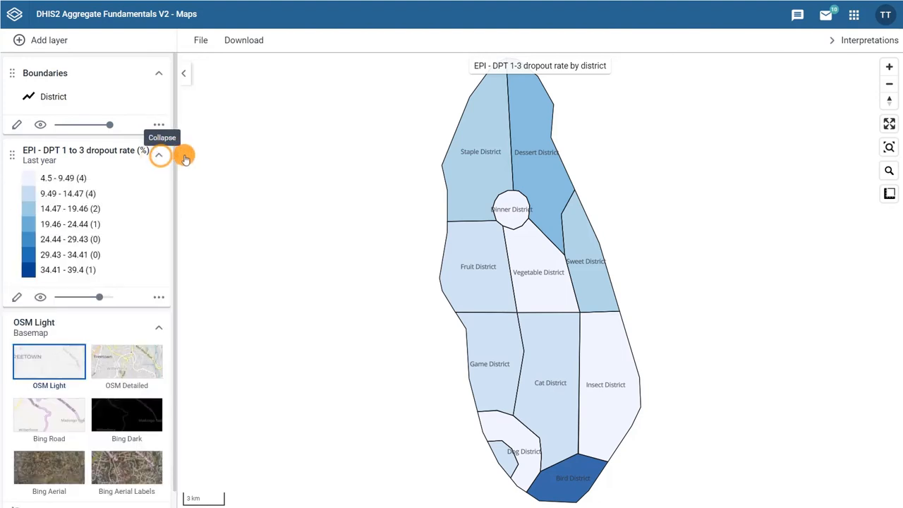
pyautogui.moveTo(190, 154)
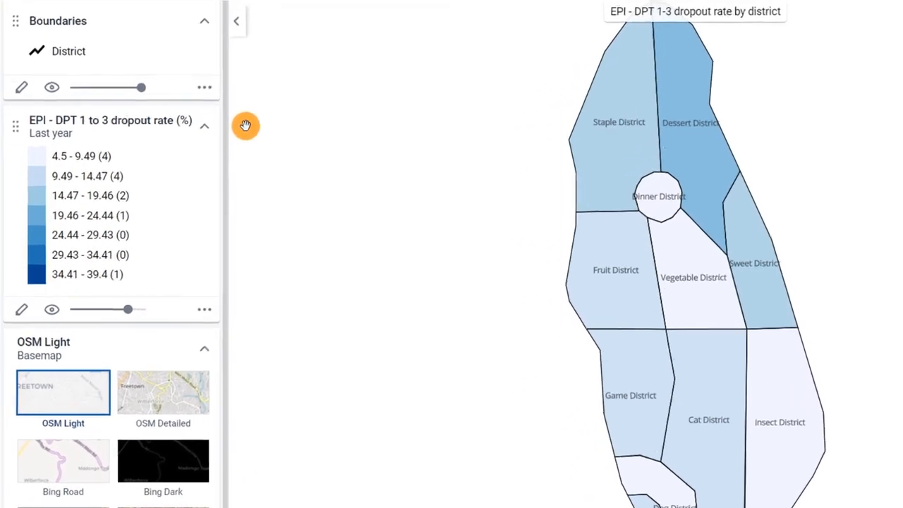
pyautogui.click(111, 125)
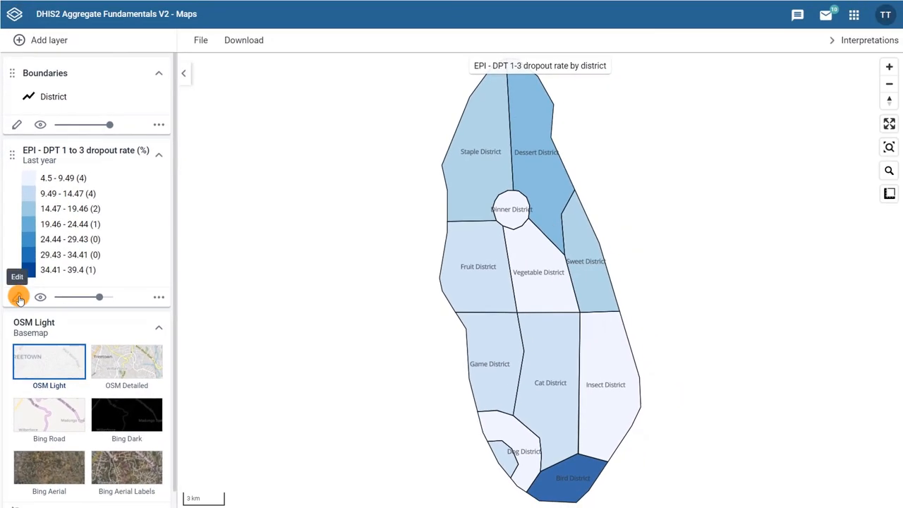
# Step: Check the dropout layer's settings and visibility, then set its opacity to nearly full
pyautogui.click(17, 296)
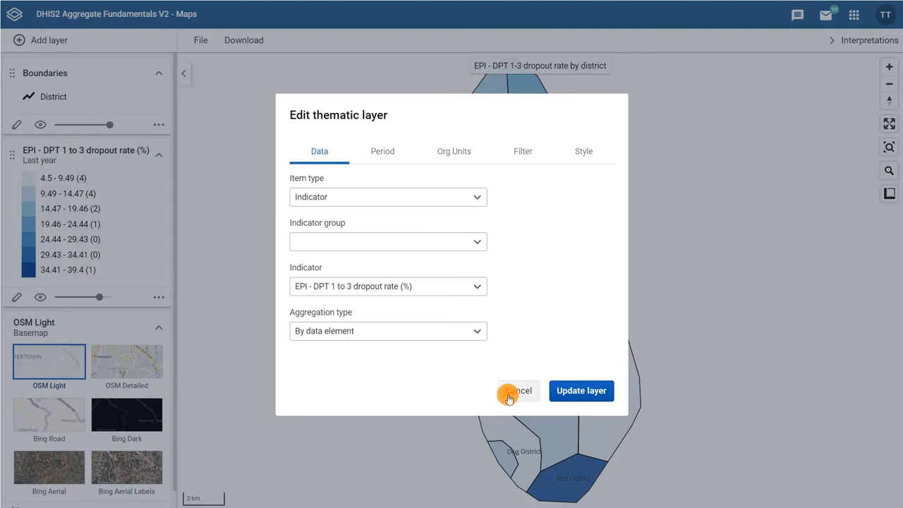
pyautogui.click(517, 391)
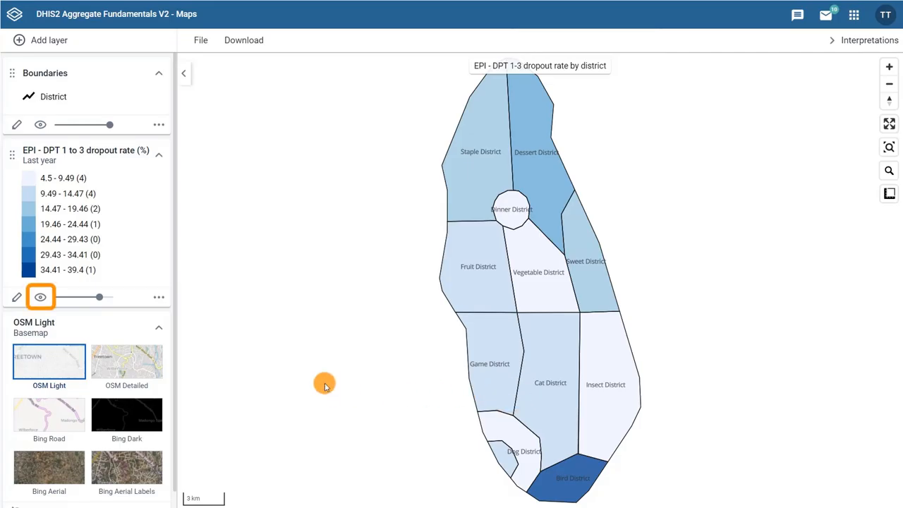
pyautogui.click(40, 296)
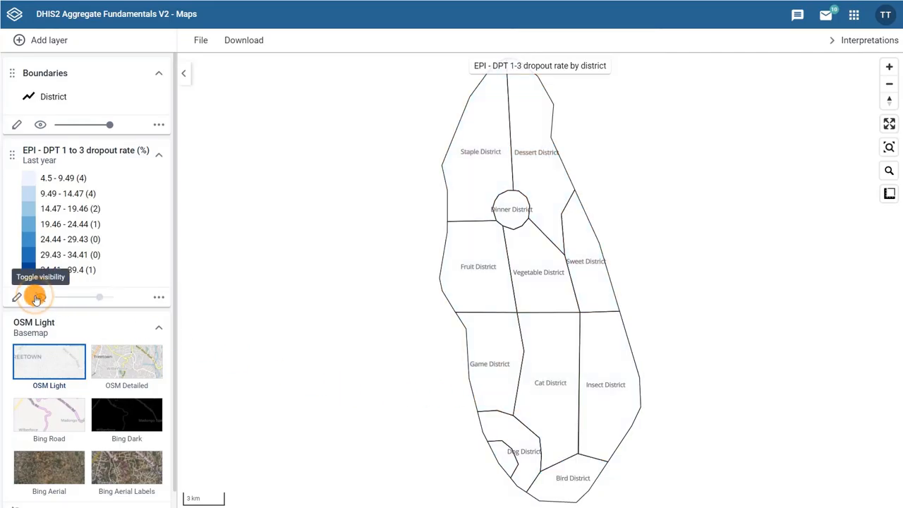
pyautogui.click(41, 296)
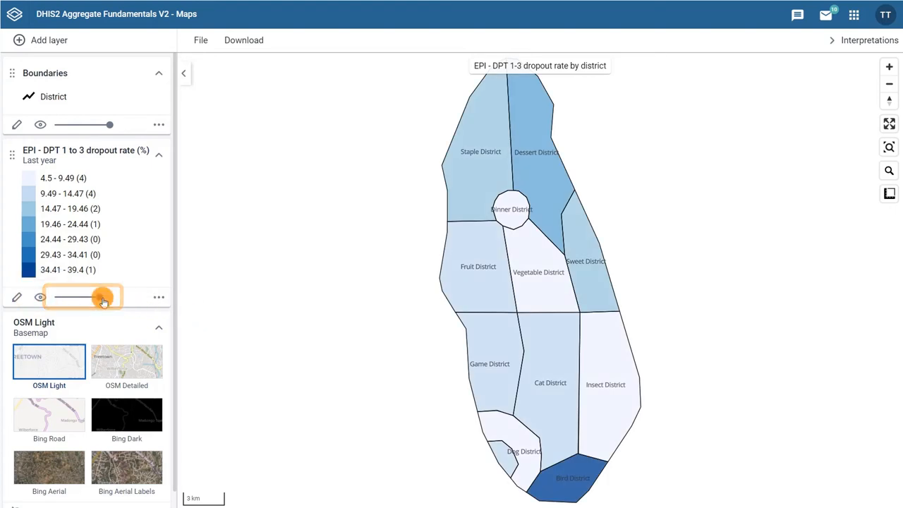
pyautogui.moveTo(103, 297); pyautogui.dragTo(68, 297)
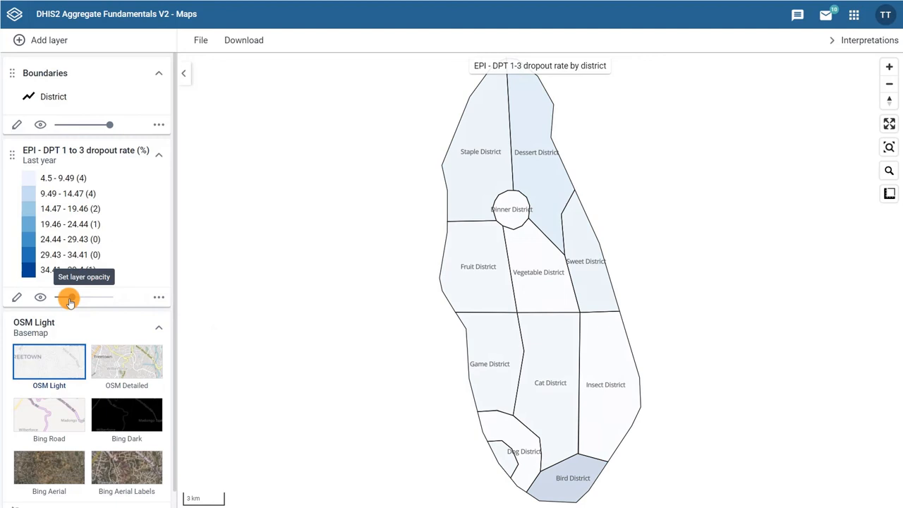
pyautogui.moveTo(70, 297); pyautogui.dragTo(105, 297)
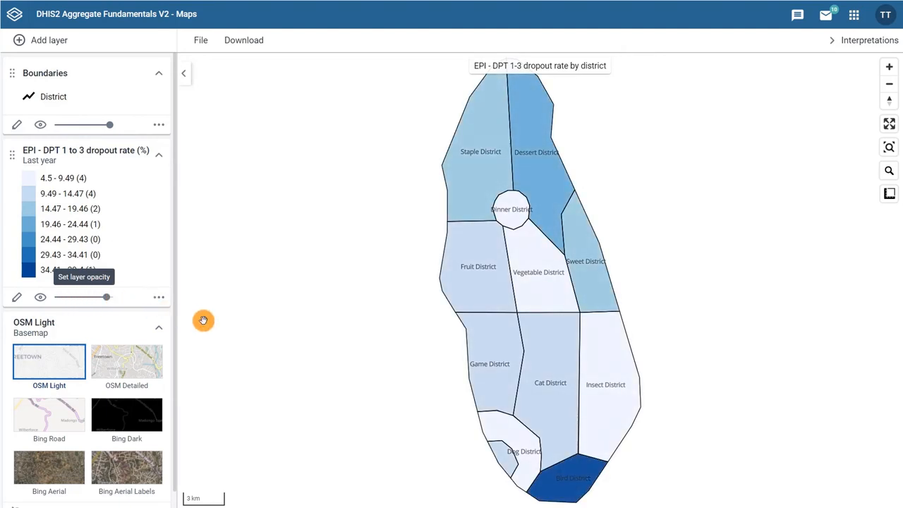
pyautogui.moveTo(158, 297)
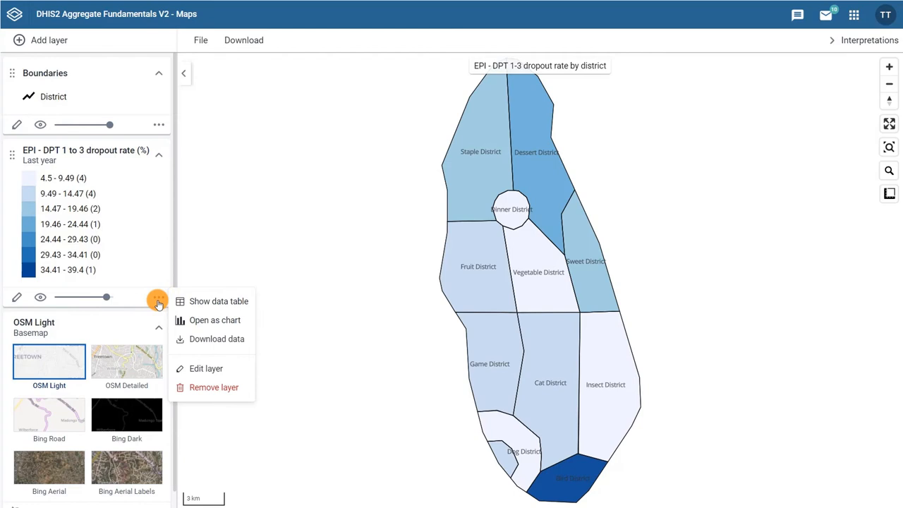
pyautogui.moveTo(218, 301)
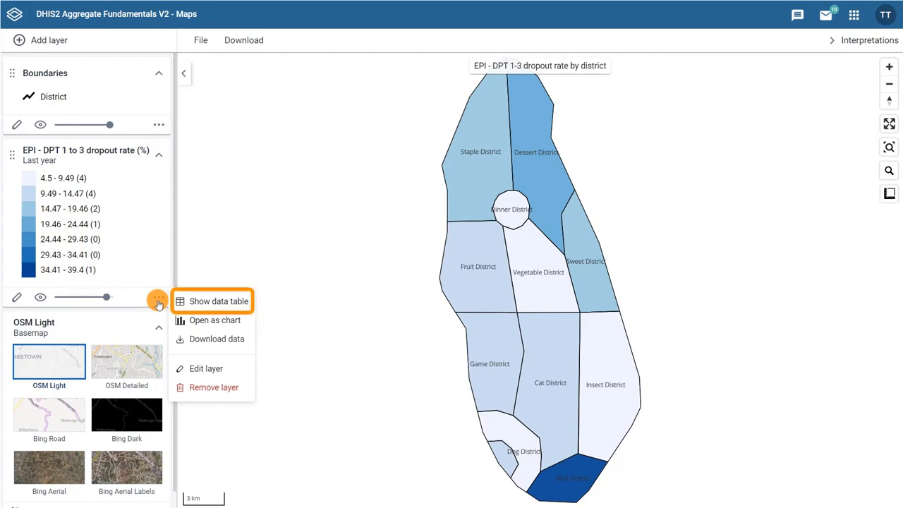
pyautogui.moveTo(215, 319)
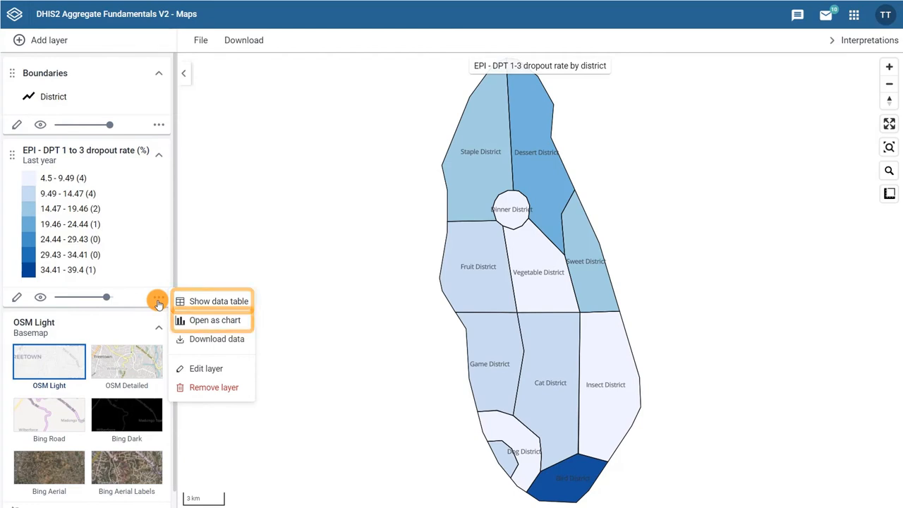
pyautogui.moveTo(215, 320)
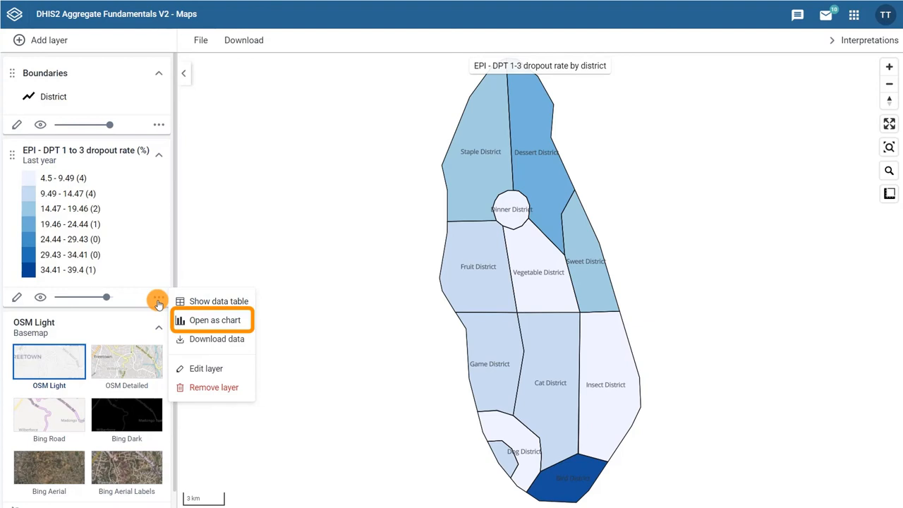
pyautogui.moveTo(215, 339)
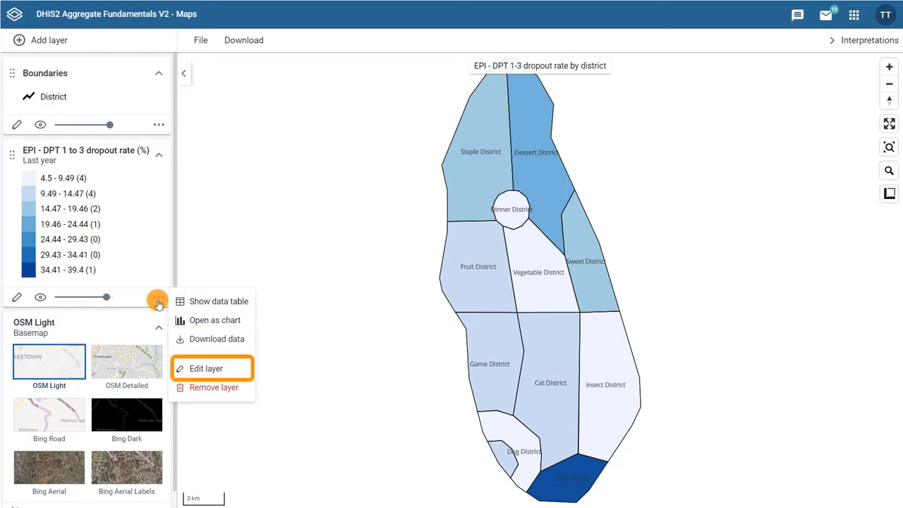
pyautogui.moveTo(175, 296)
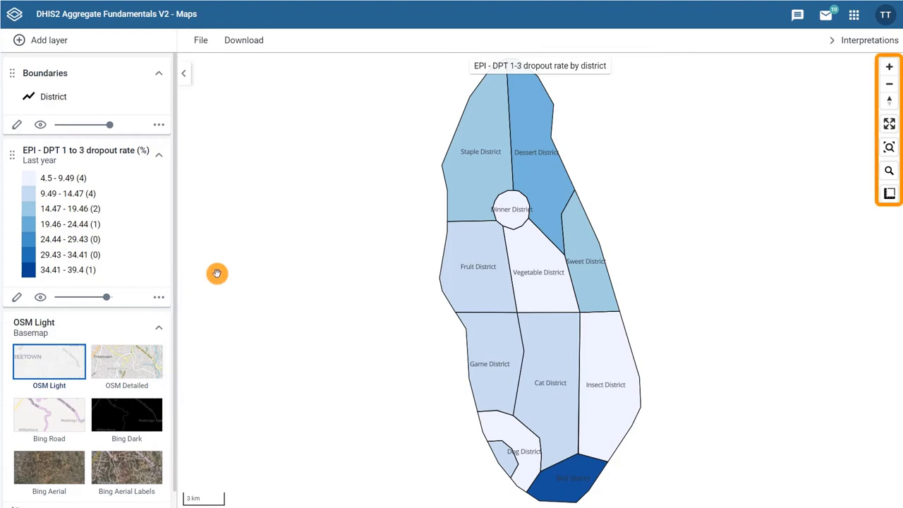
pyautogui.moveTo(760, 106)
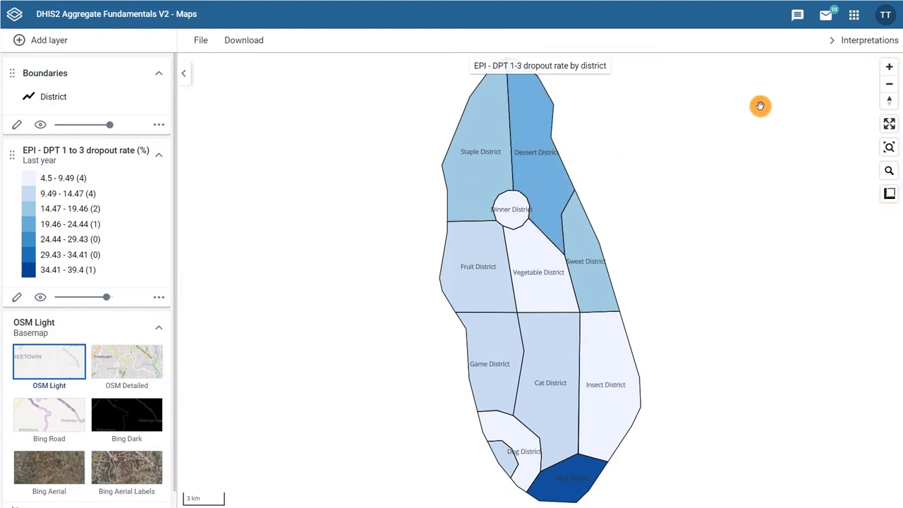
pyautogui.moveTo(825, 90)
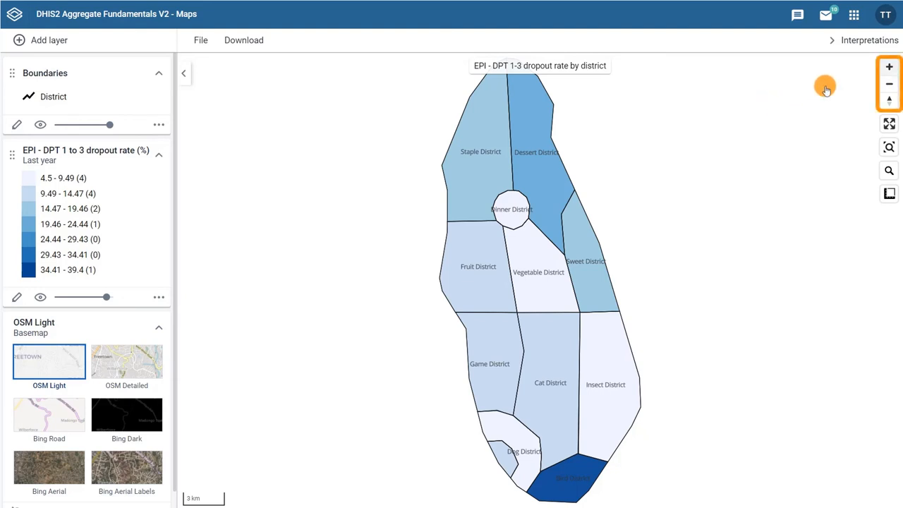
pyautogui.click(889, 66)
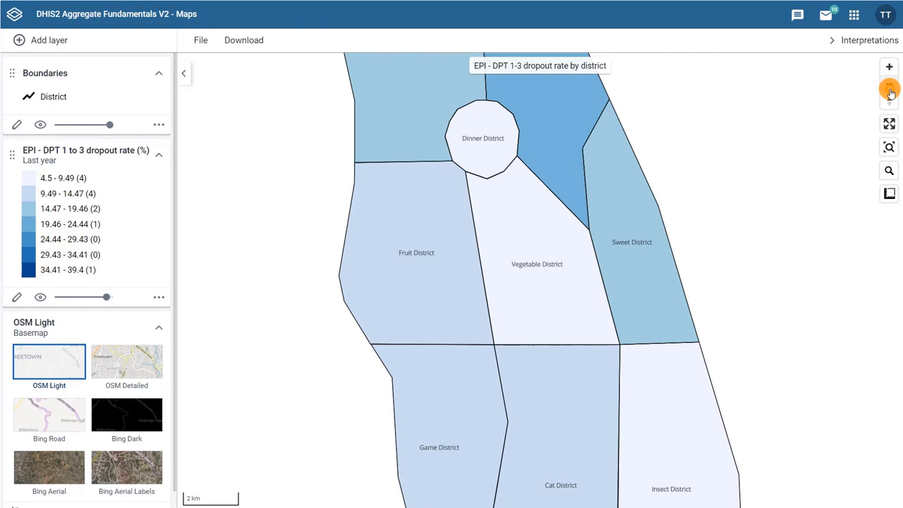
pyautogui.click(888, 83)
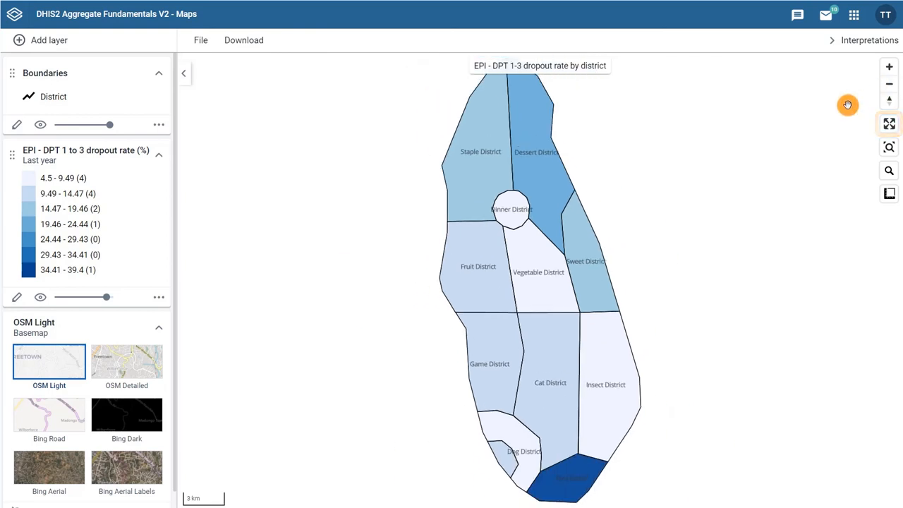
pyautogui.click(888, 123)
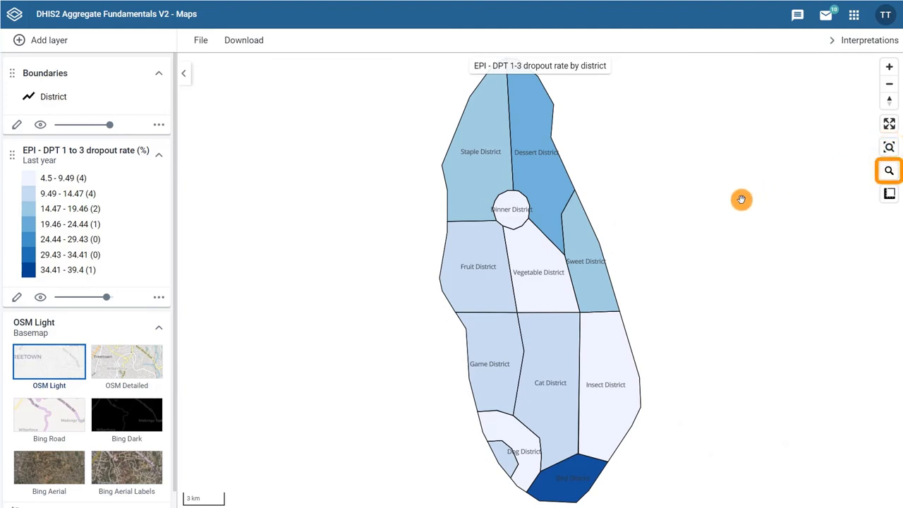
pyautogui.moveTo(889, 171)
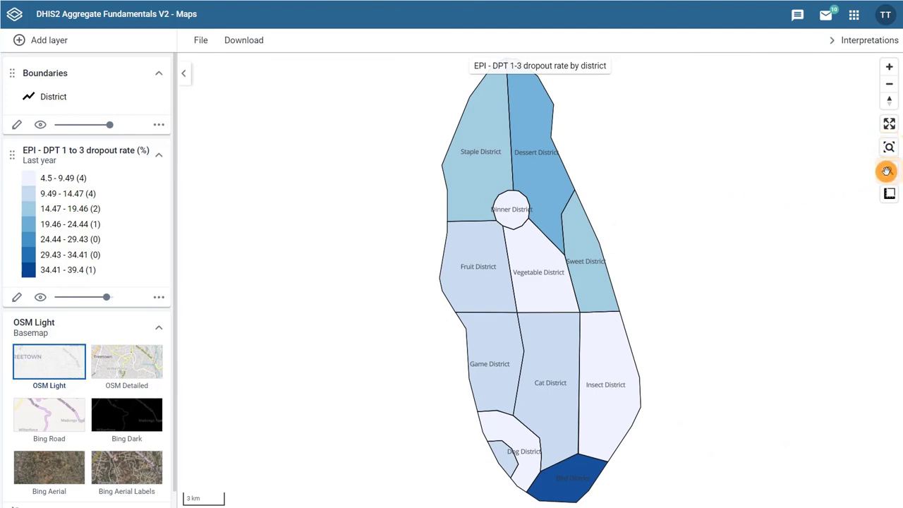
pyautogui.click(889, 147)
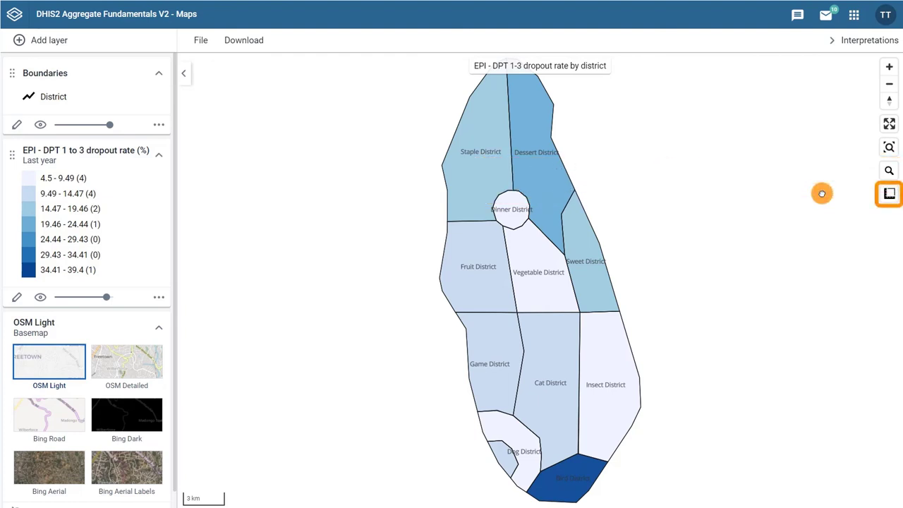
pyautogui.click(889, 194)
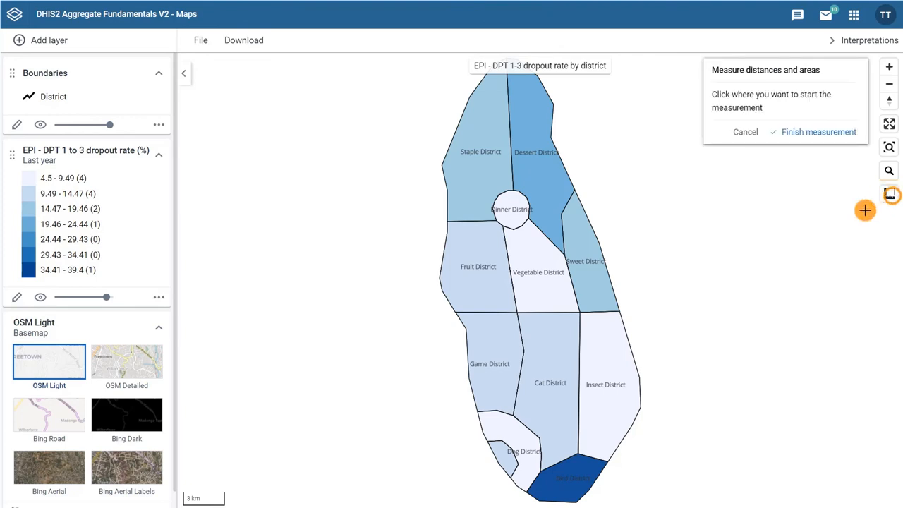
pyautogui.click(543, 359)
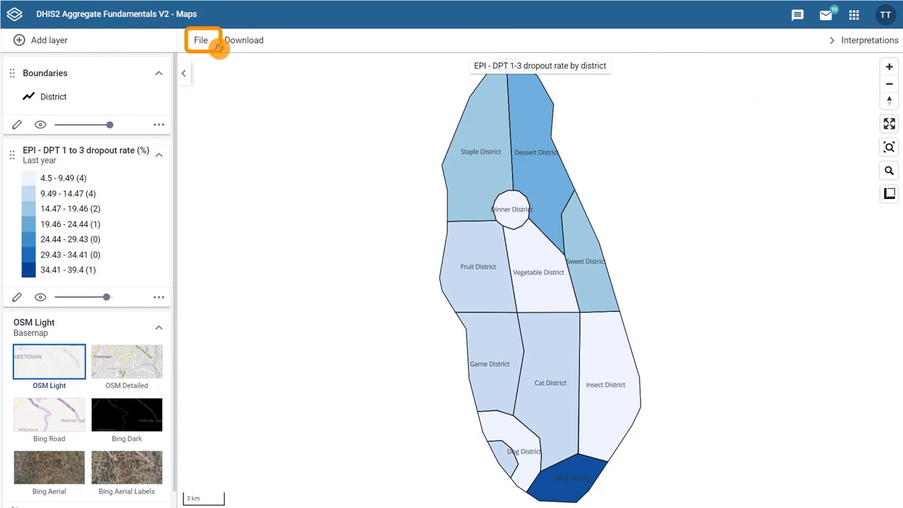
# Step: Show the File menu with New, Open, Save, Save as, Rename, Share and Delete
pyautogui.click(200, 40)
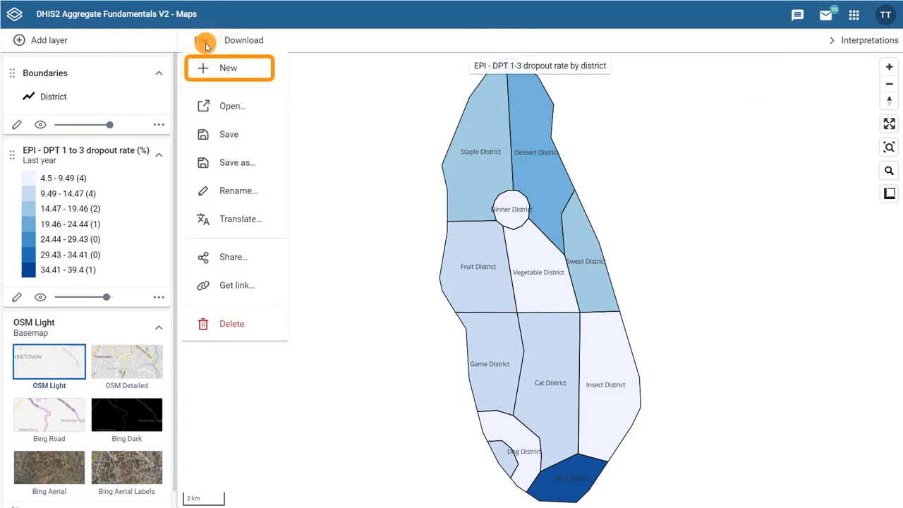
pyautogui.moveTo(232, 106)
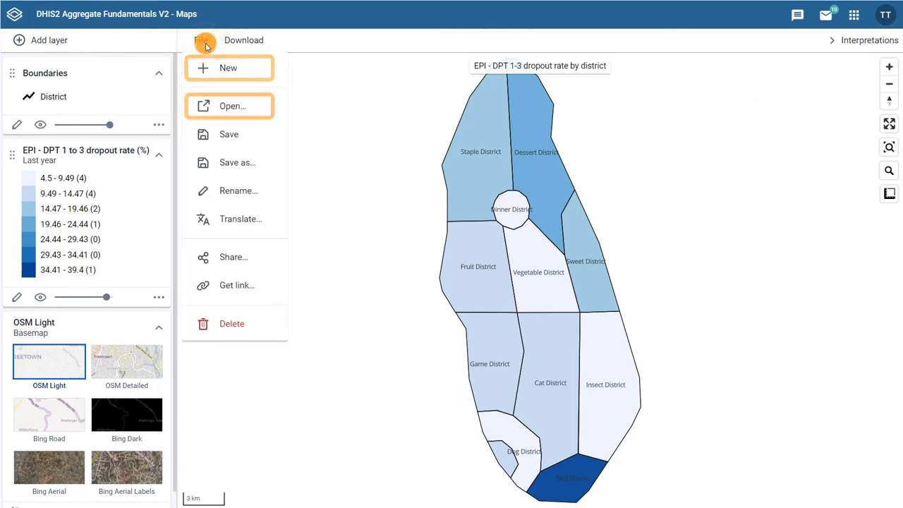
pyautogui.moveTo(232, 105)
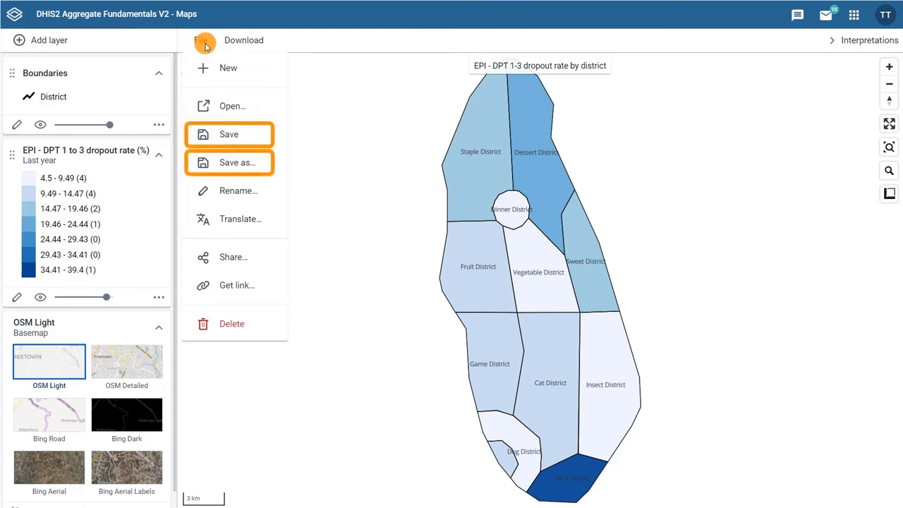
pyautogui.moveTo(234, 257)
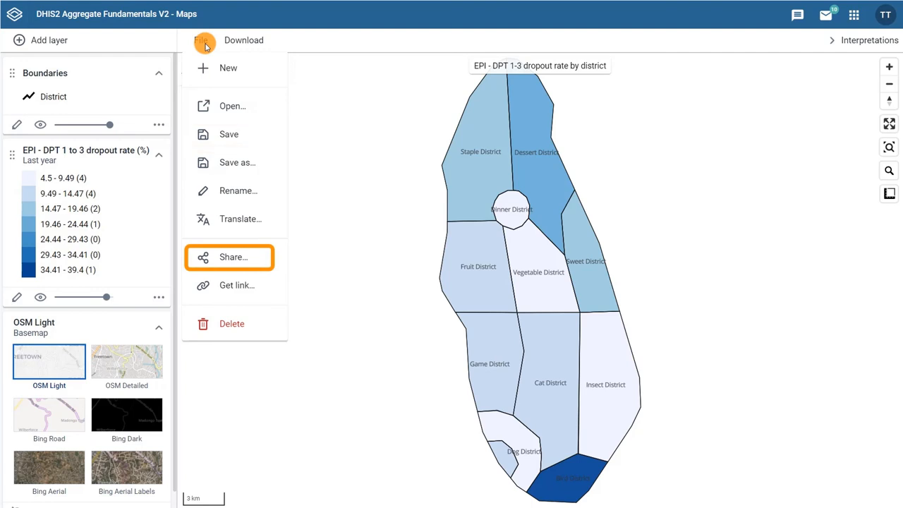
pyautogui.moveTo(236, 285)
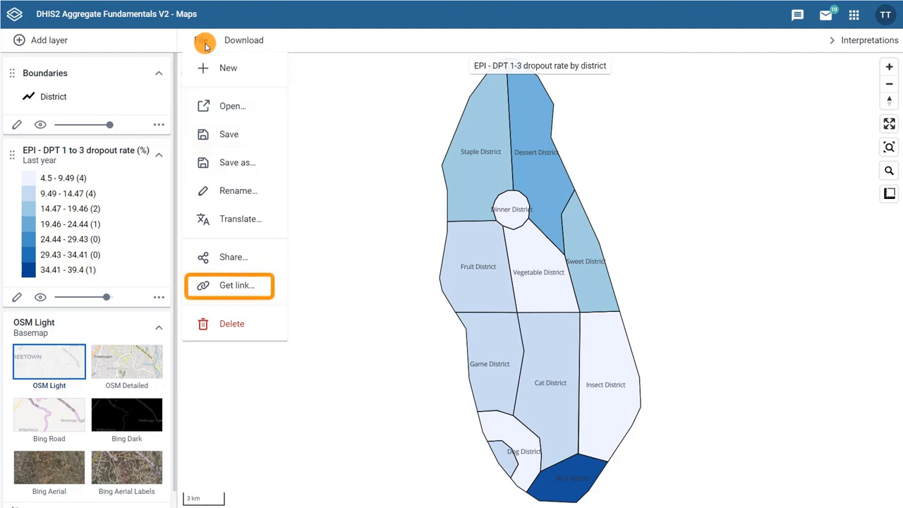
pyautogui.moveTo(231, 323)
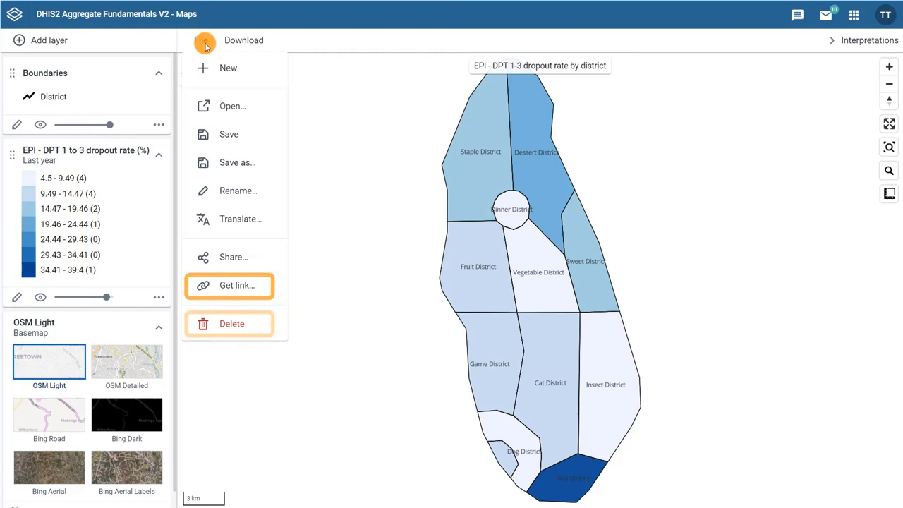
pyautogui.moveTo(252, 67)
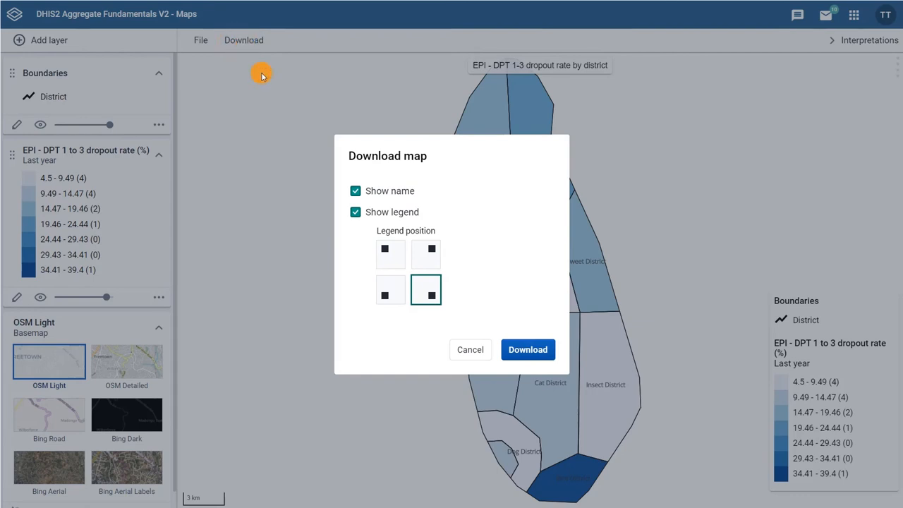
# Step: Download the dropout map as a PNG image without its name or legend
pyautogui.click(355, 191)
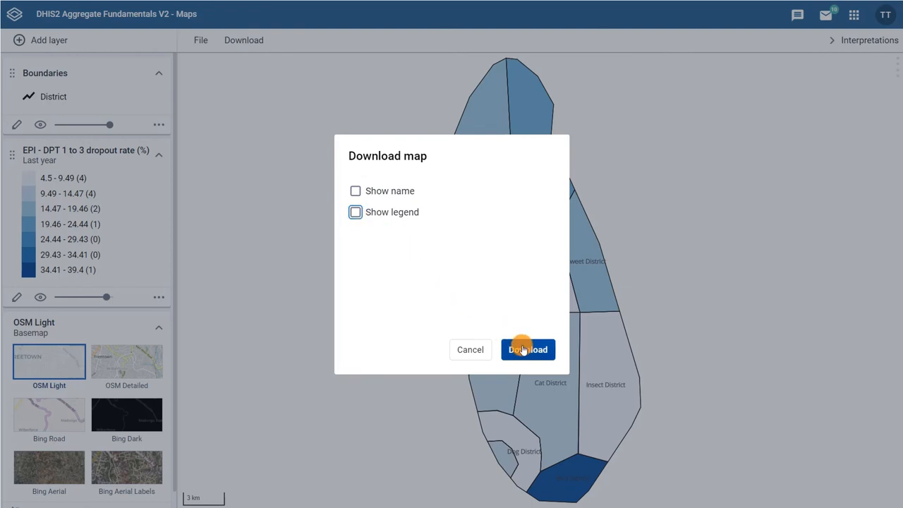
pyautogui.click(528, 349)
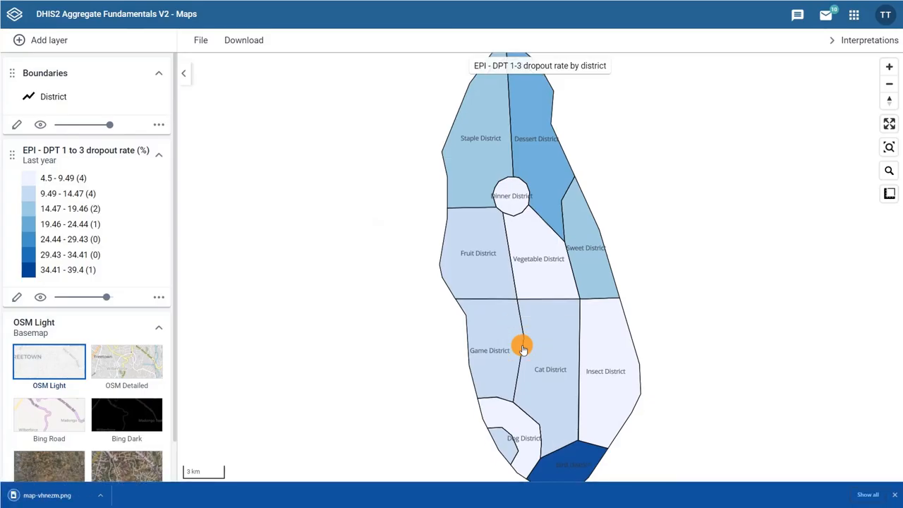